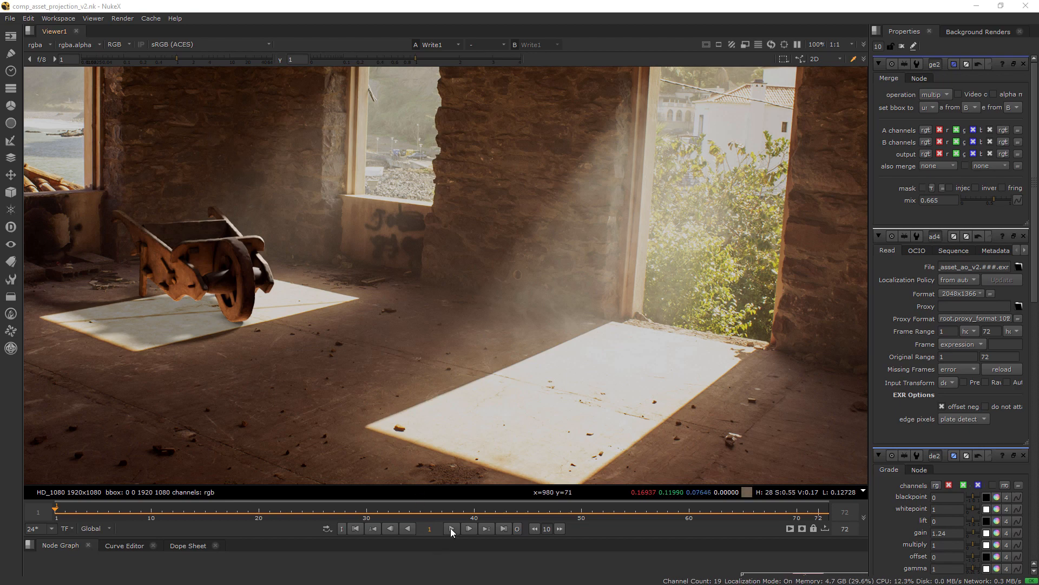
- Play the composited wheelbarrow shot and scrub back to its early frames
{"action": "left_click", "coordinate": [469, 528]}
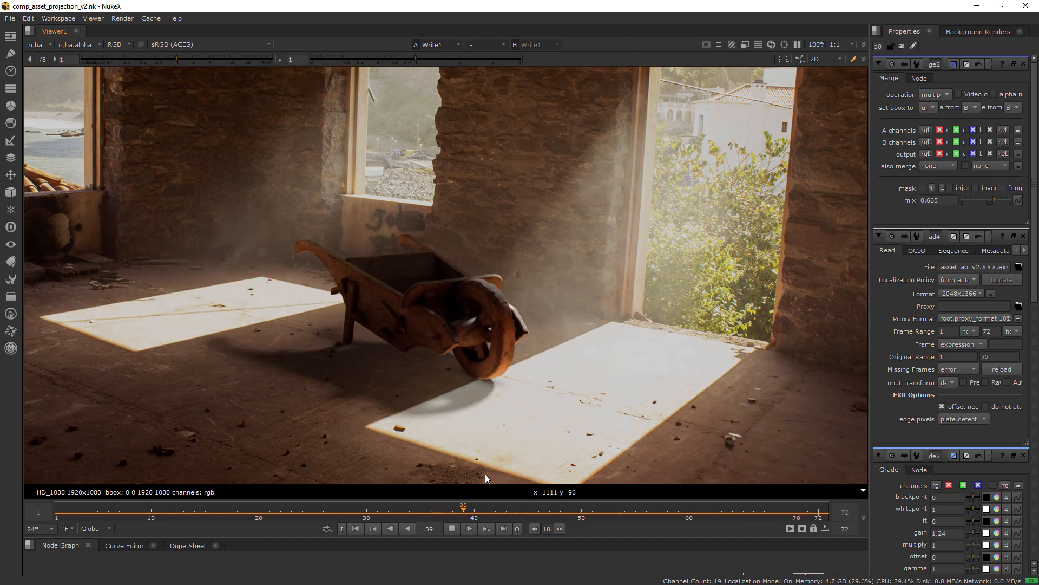
{"action": "left_click_drag", "start_coordinate": [462, 505], "coordinate": [205, 505]}
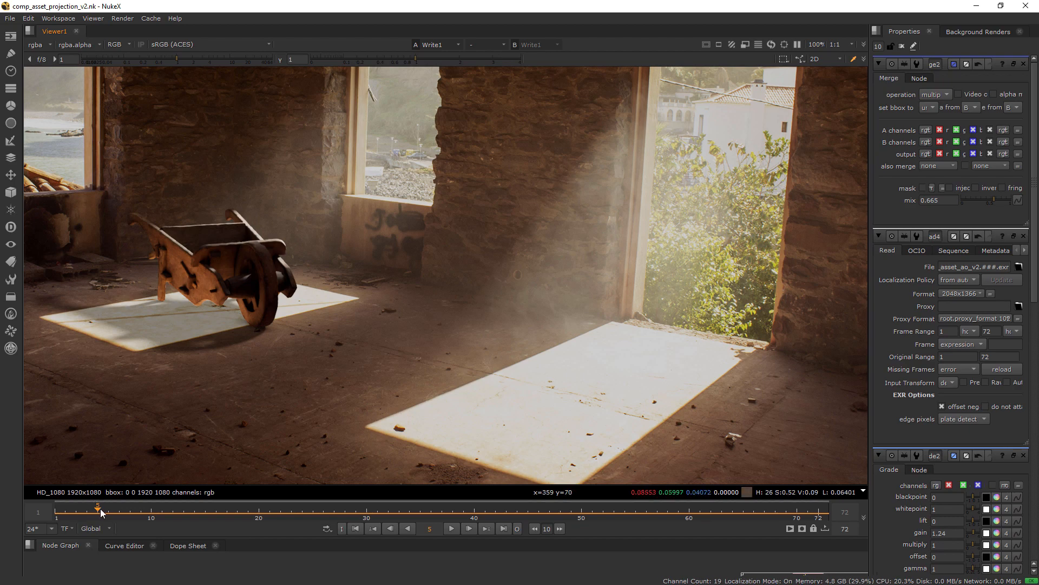
{"action": "left_click_drag", "start_coordinate": [100, 506], "coordinate": [345, 507]}
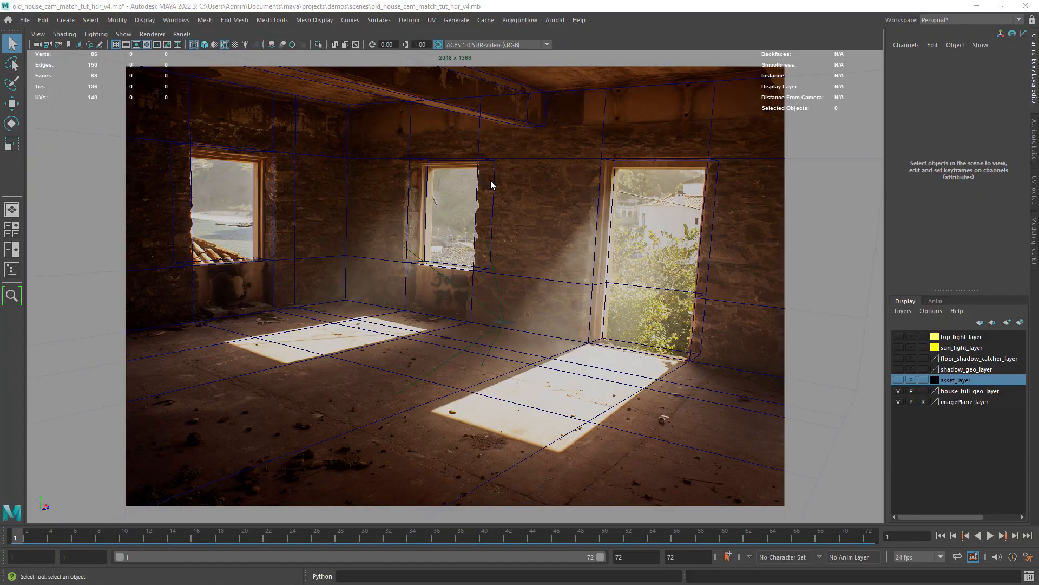
{"action": "mouse_move", "coordinate": [339, 201]}
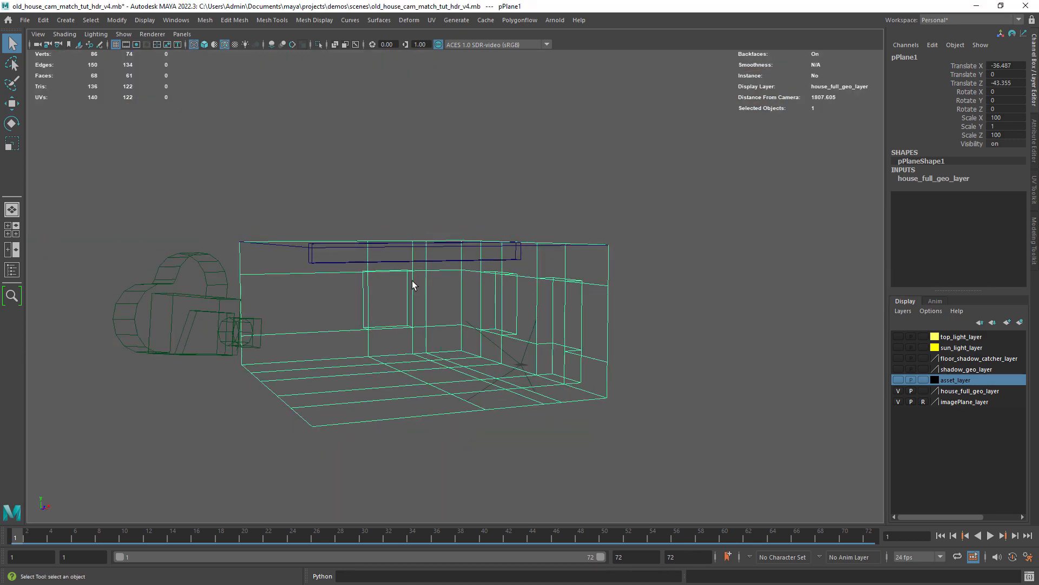
- Show asset_layer and bring up the Node Editor with the Outliner beside it
{"action": "key", "text": "5"}
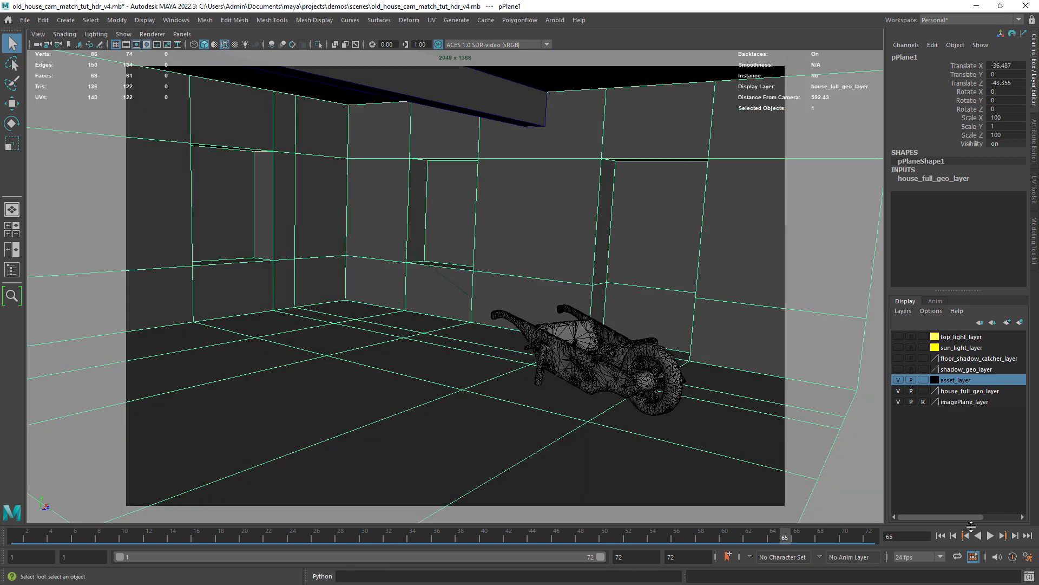
{"action": "left_click", "coordinate": [987, 535]}
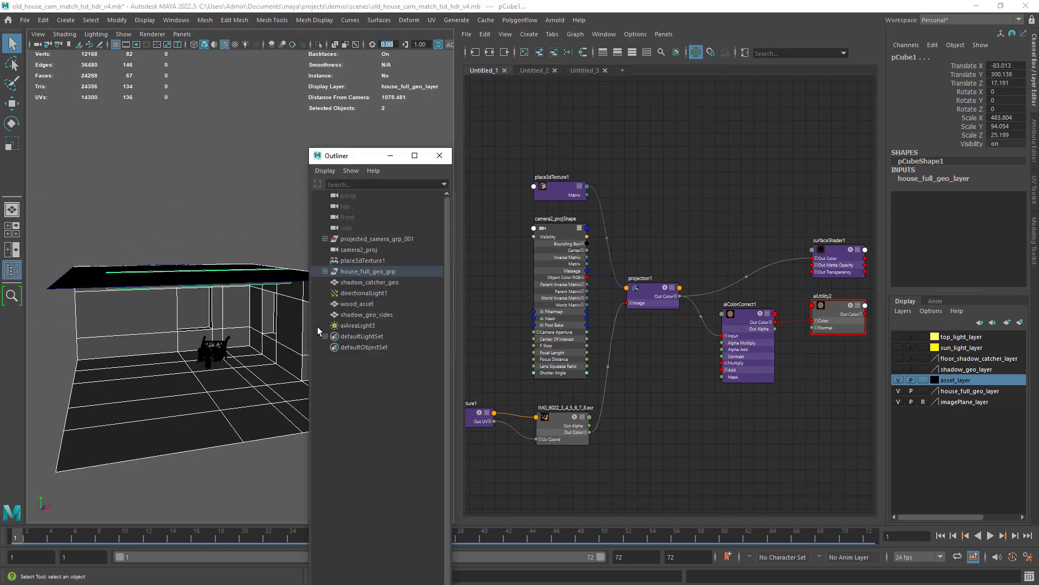
- Expand the projected camera group and wire projection, place3dTexture and surfaceShader onto house_full_geo
{"action": "left_click", "coordinate": [358, 249]}
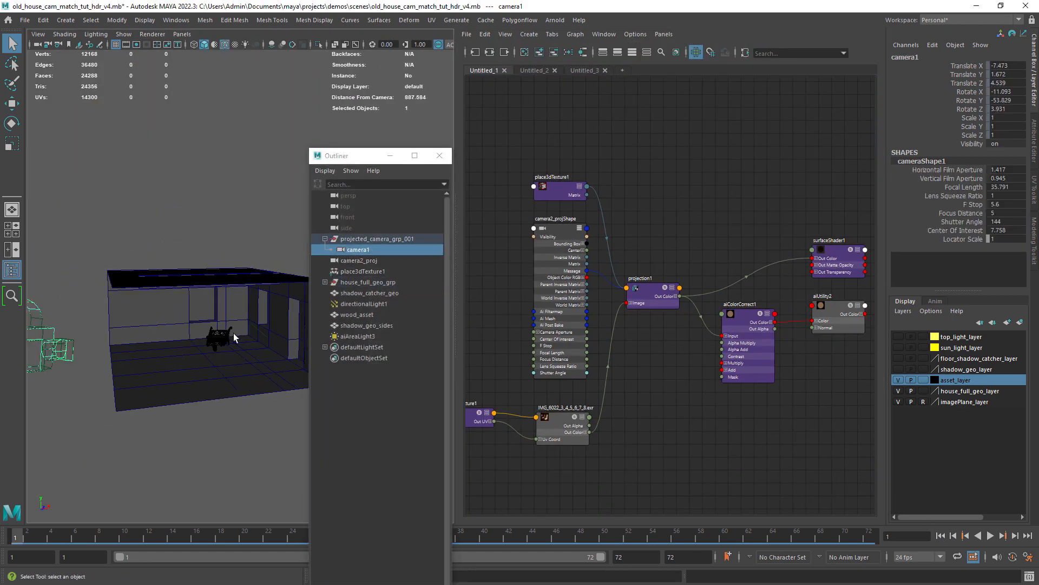
{"action": "left_click", "coordinate": [362, 260]}
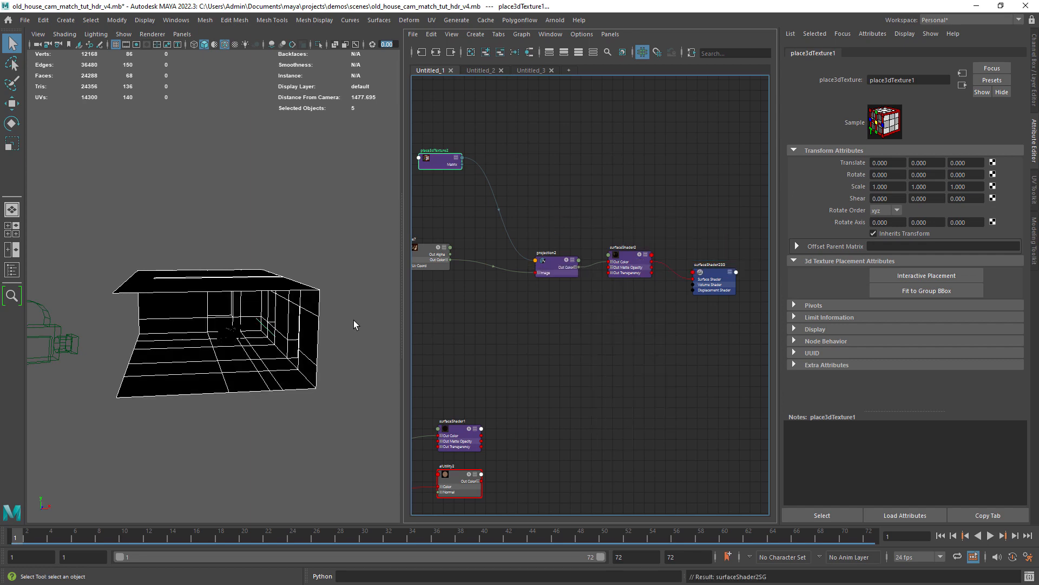
- Set projection2 to Perspective with the photo as its image and check the projected walls in shaded view
{"action": "key", "text": "6"}
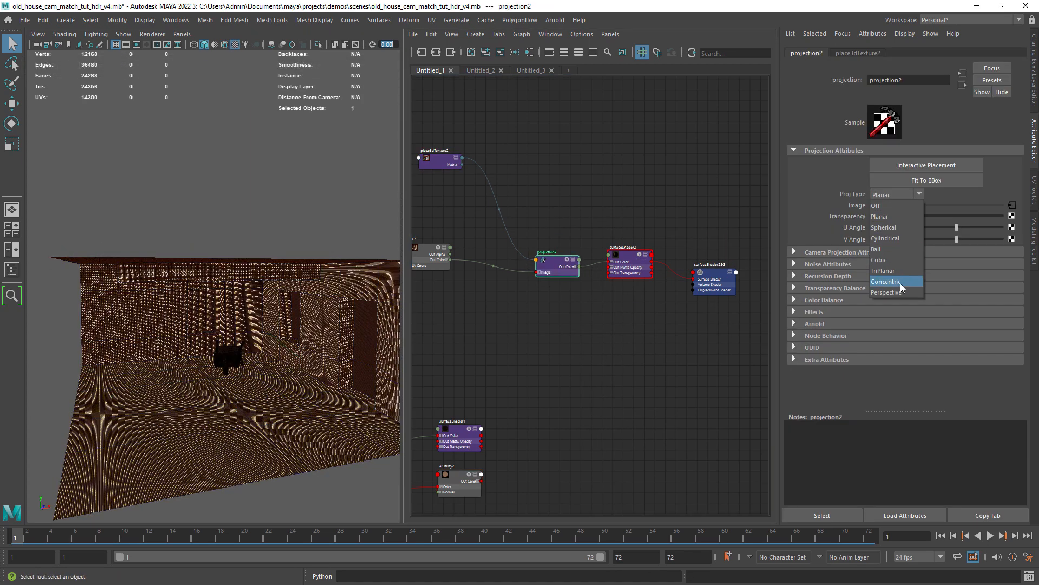
{"action": "left_click", "coordinate": [887, 292]}
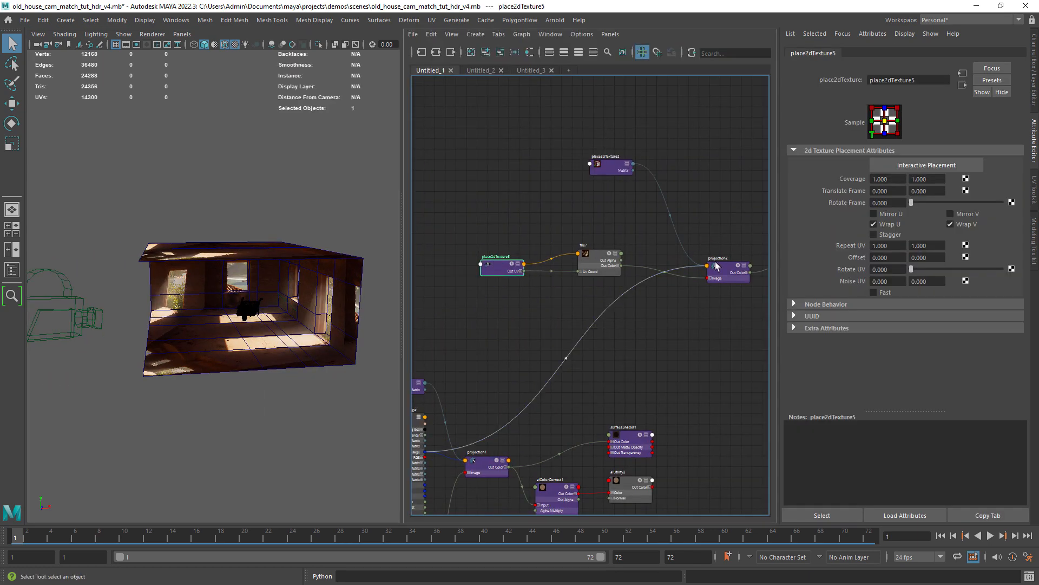
{"action": "left_click_drag", "start_coordinate": [253, 312], "coordinate": [238, 358]}
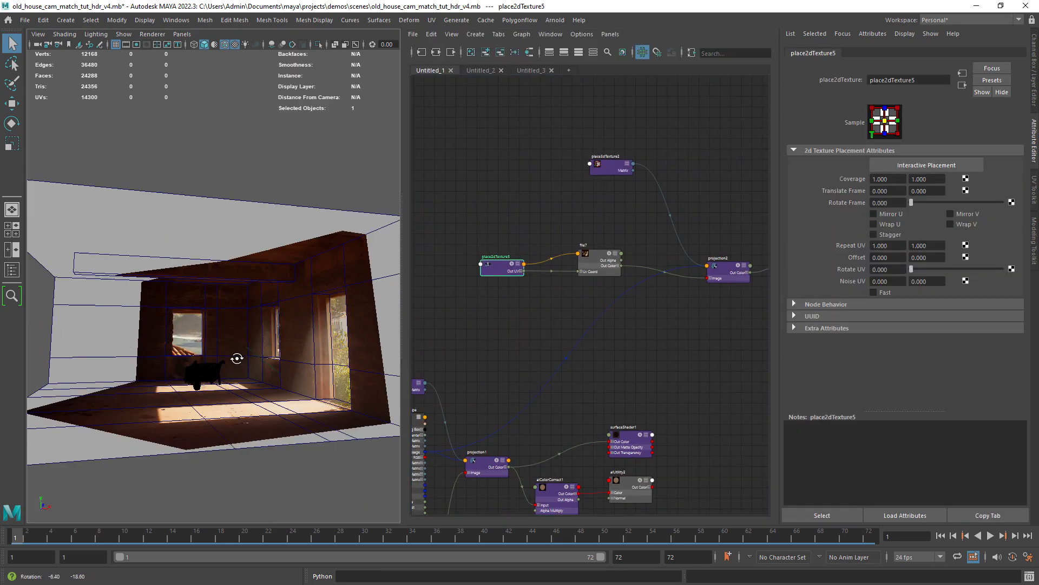
{"action": "left_click_drag", "start_coordinate": [237, 358], "coordinate": [244, 364]}
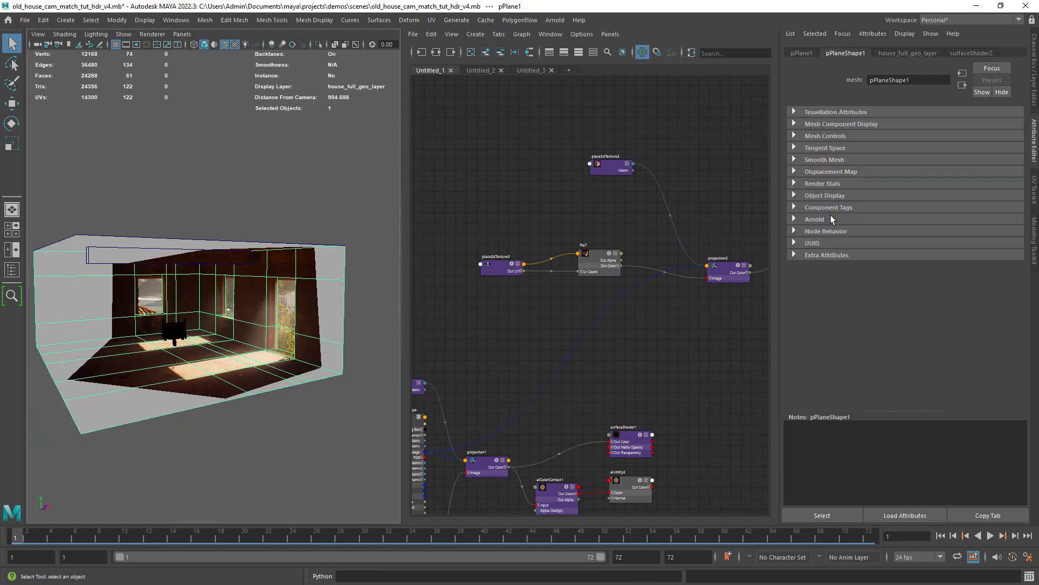
- Link projection2 to camera2_projShape and adjust its Color Balance default colour
{"action": "left_click", "coordinate": [268, 150]}
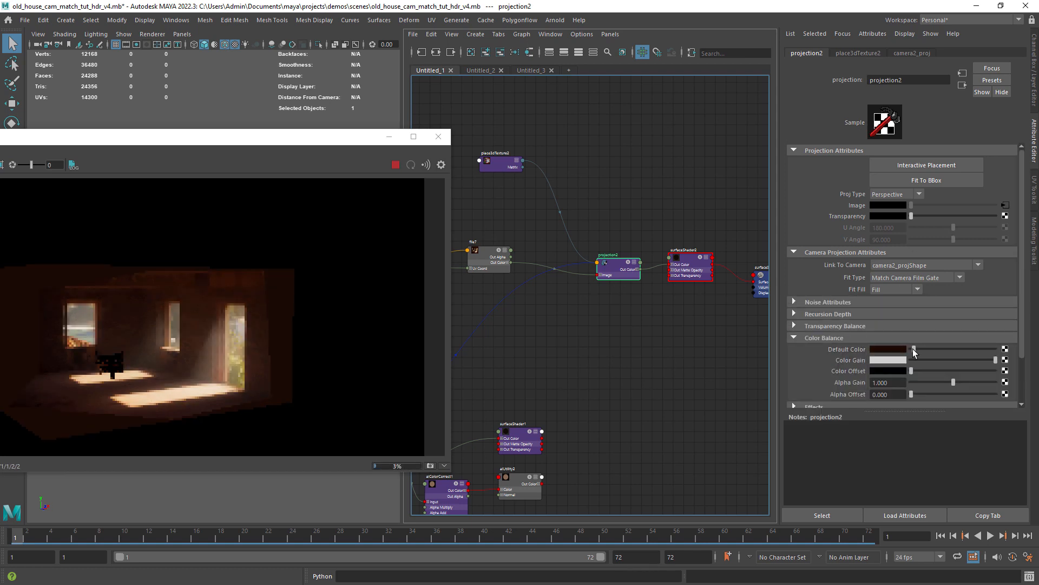
{"action": "left_click", "coordinate": [395, 165]}
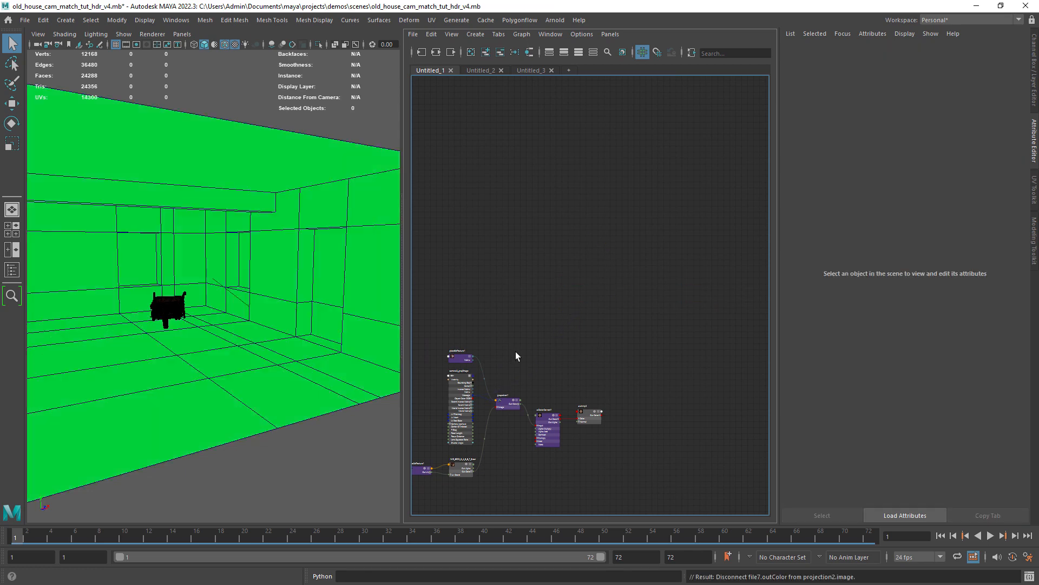
- Inspect Render Stats of pPlane1, then select wood_asset to review its render visibility
{"action": "left_click", "coordinate": [589, 415]}
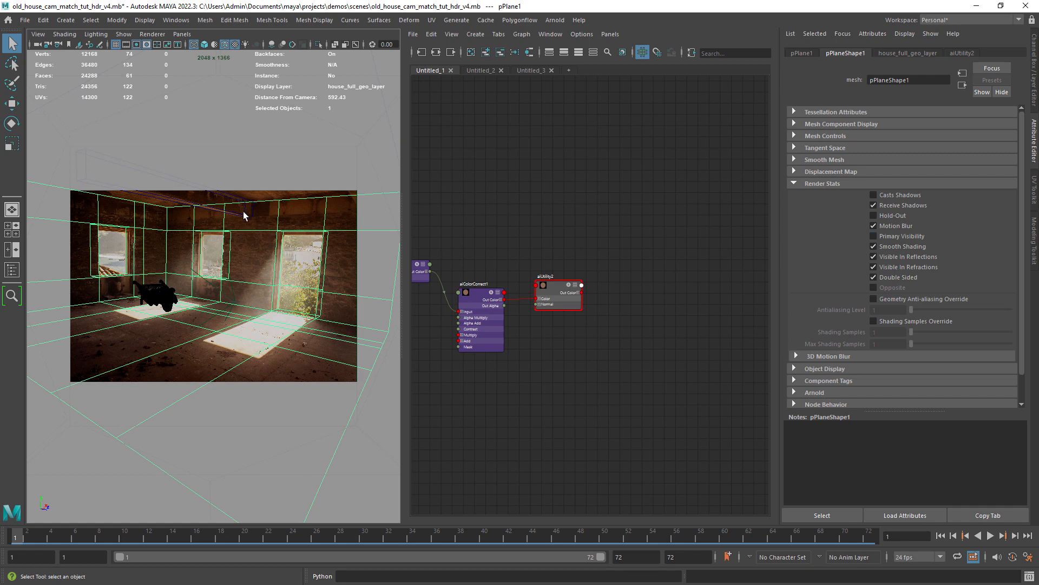
{"action": "left_click", "coordinate": [305, 187]}
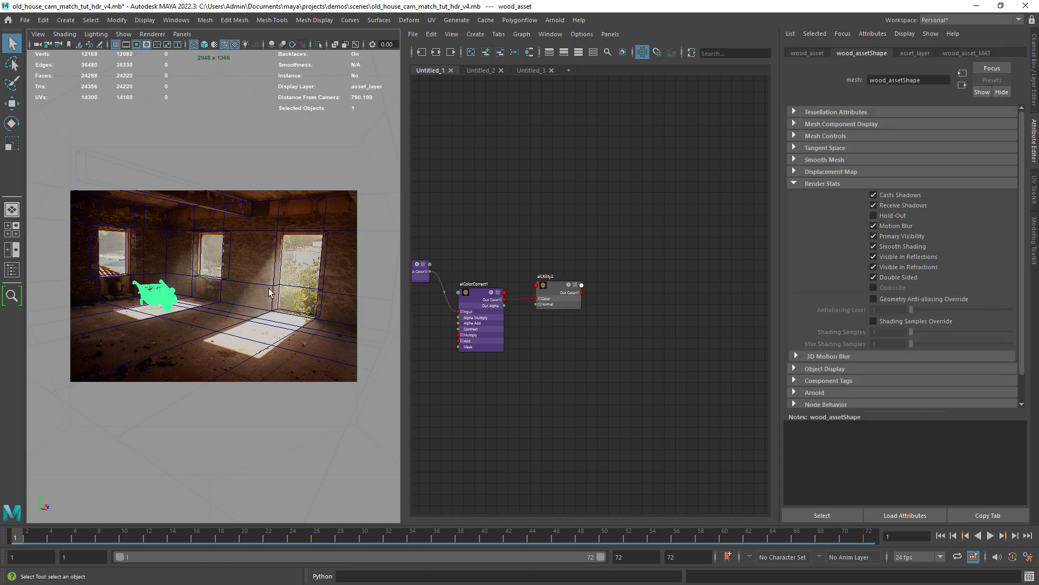
- Switch to a single perspective camera panel with Channel Box and Layer Editor
{"action": "left_click", "coordinate": [480, 70]}
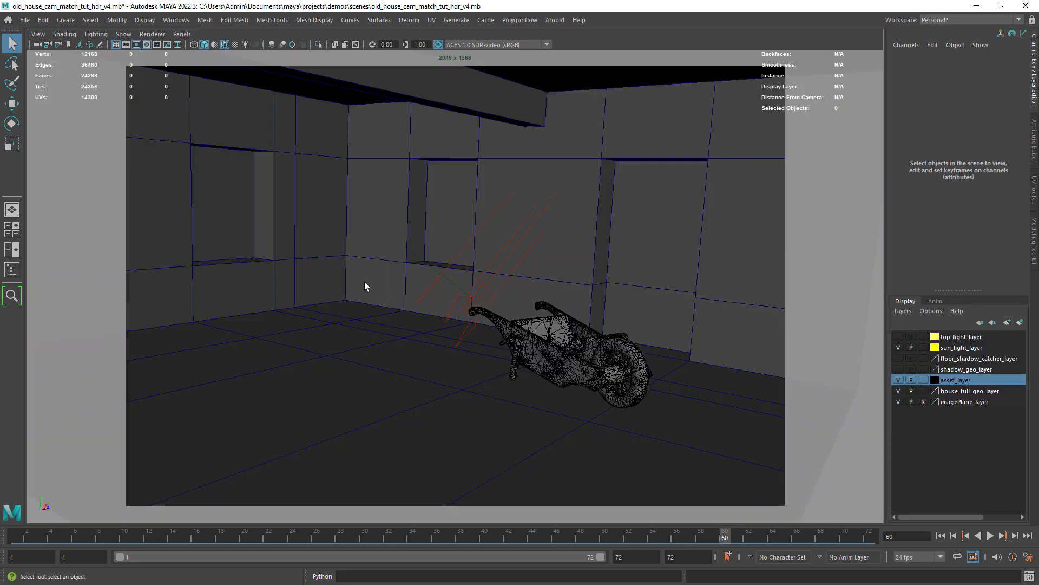
- Render with Arnold, compare Snapshot_01, and enable top_light_layer and sun_light_layer visibility
{"action": "left_click", "coordinate": [38, 33]}
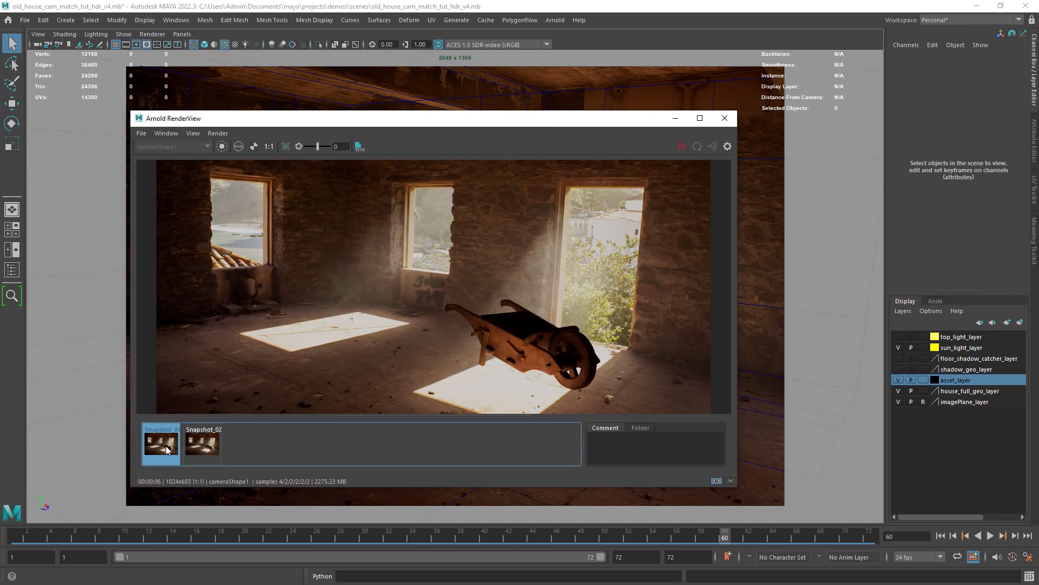
{"action": "left_click", "coordinate": [202, 442]}
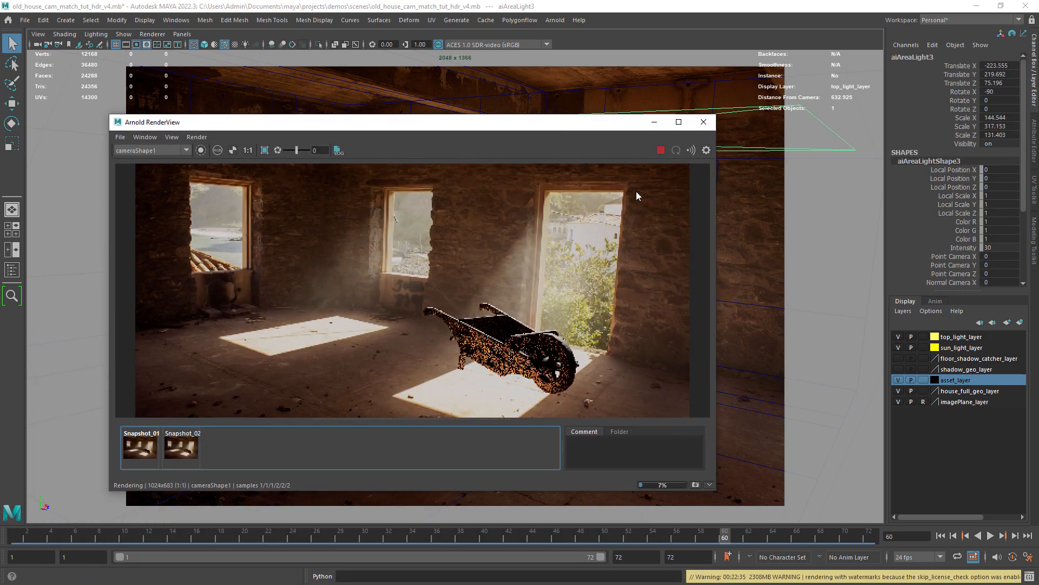
{"action": "left_click", "coordinate": [660, 149]}
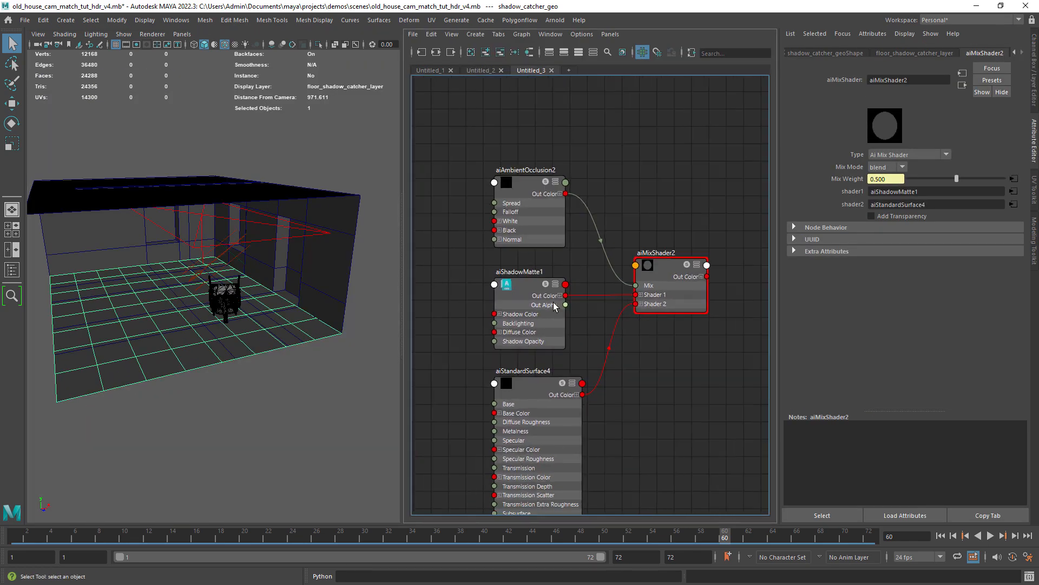
- Adjust aiShadowMatte1 Shadow Opacity and select aiMixShader2 at Mix Weight 0.5 for rendering
{"action": "left_click", "coordinate": [524, 271]}
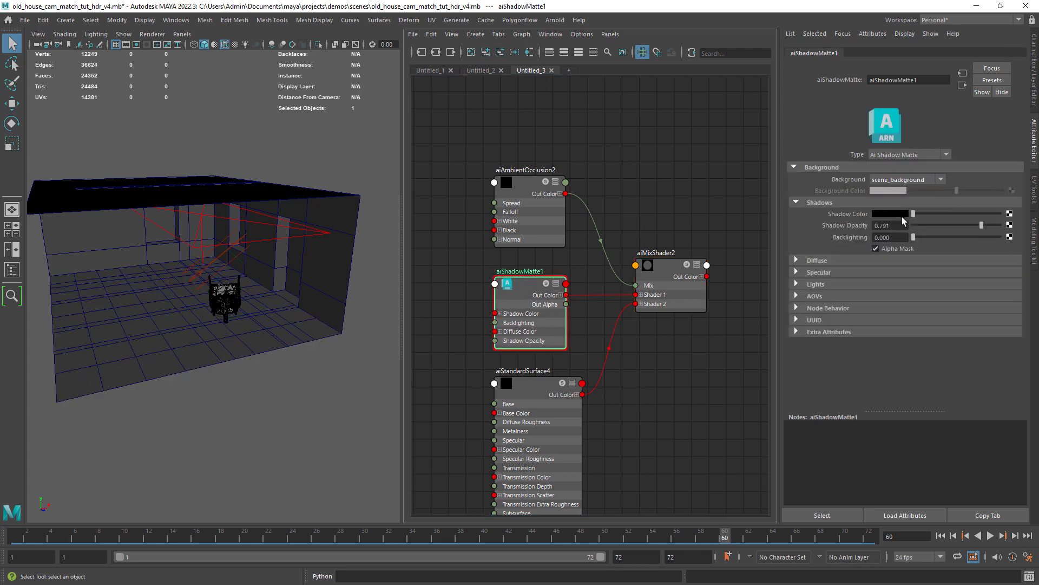
{"action": "right_click", "coordinate": [518, 284]}
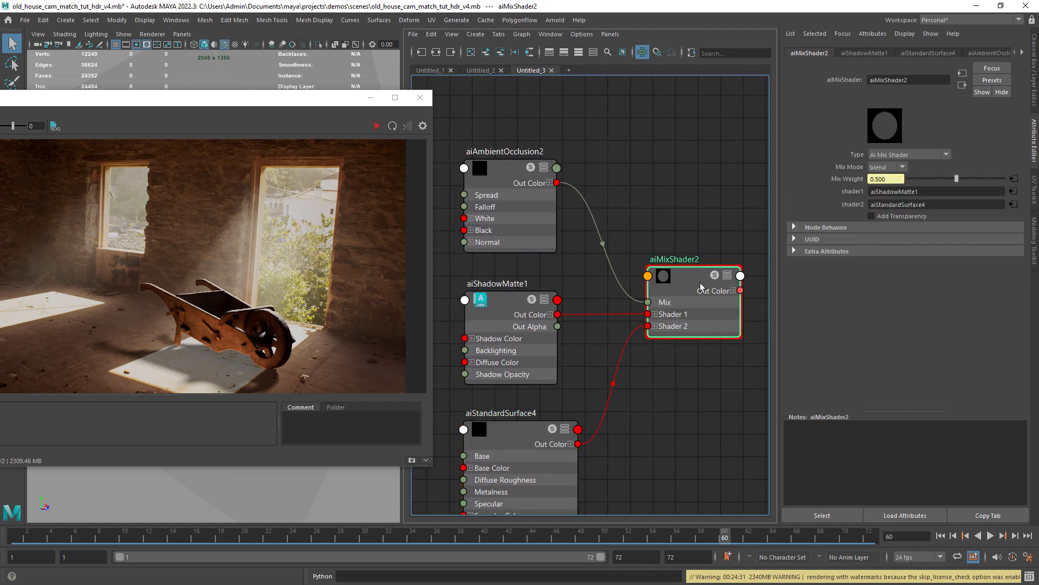
- Review shadow_catcher_geo Render Stats and scrub to frame 36 for a fresh Arnold render
{"action": "left_click", "coordinate": [935, 204]}
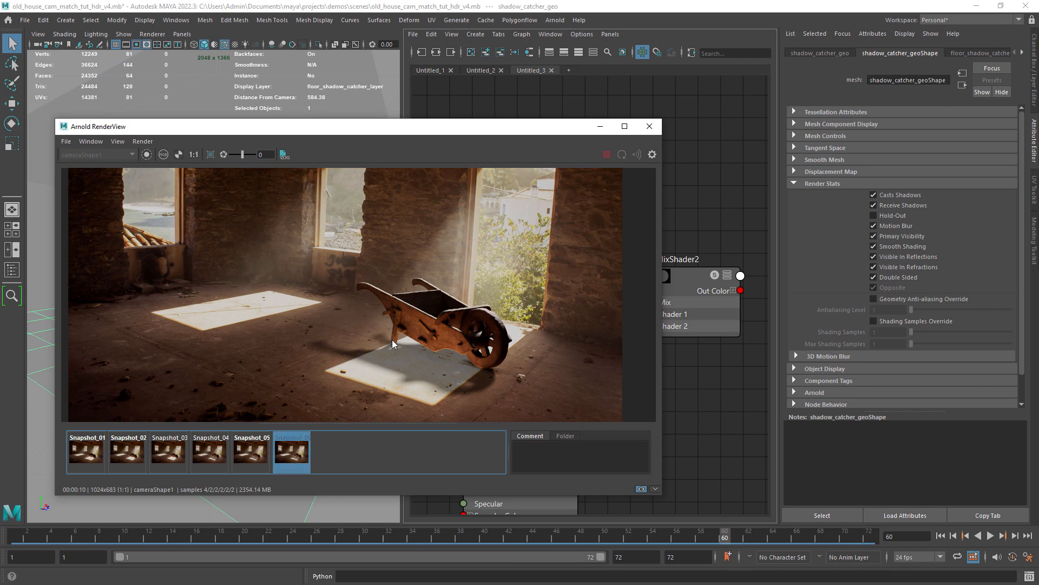
{"action": "left_click", "coordinate": [648, 125]}
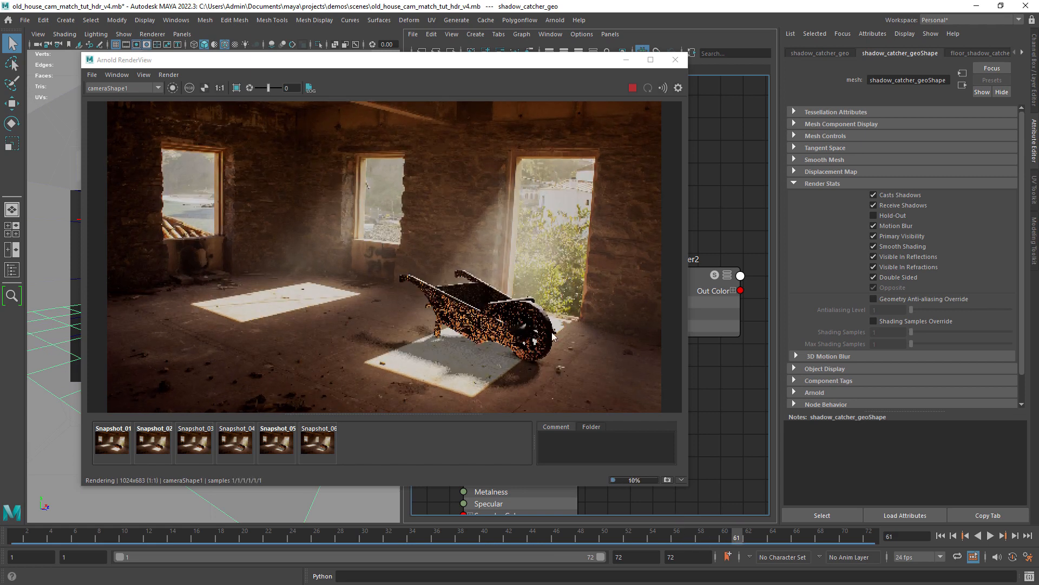
{"action": "left_click_drag", "start_coordinate": [737, 537], "coordinate": [482, 537]}
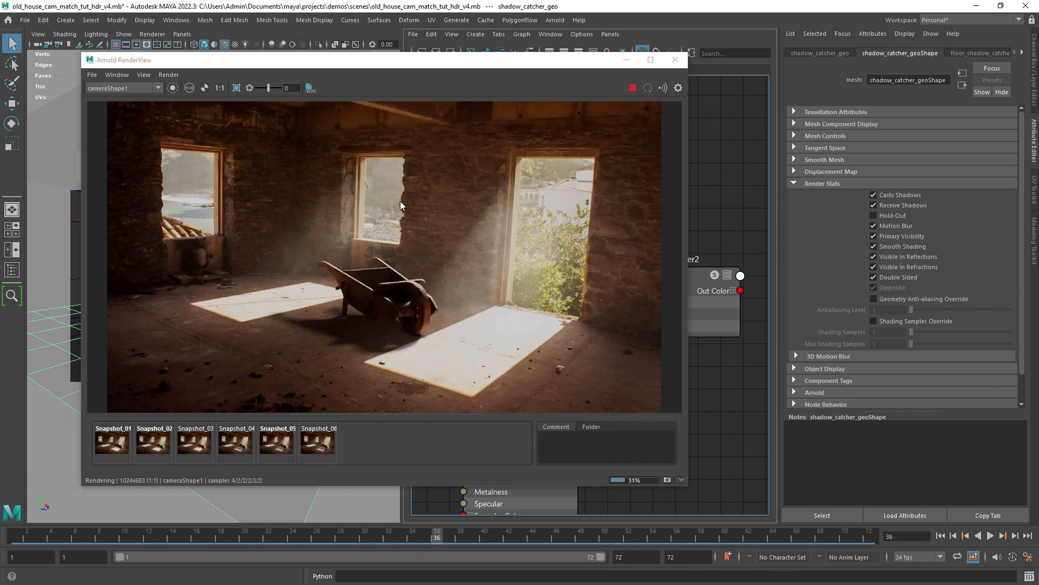
- Review shadow_geo_sides Render Stats and display the render's alpha channel
{"action": "left_click", "coordinate": [674, 60]}
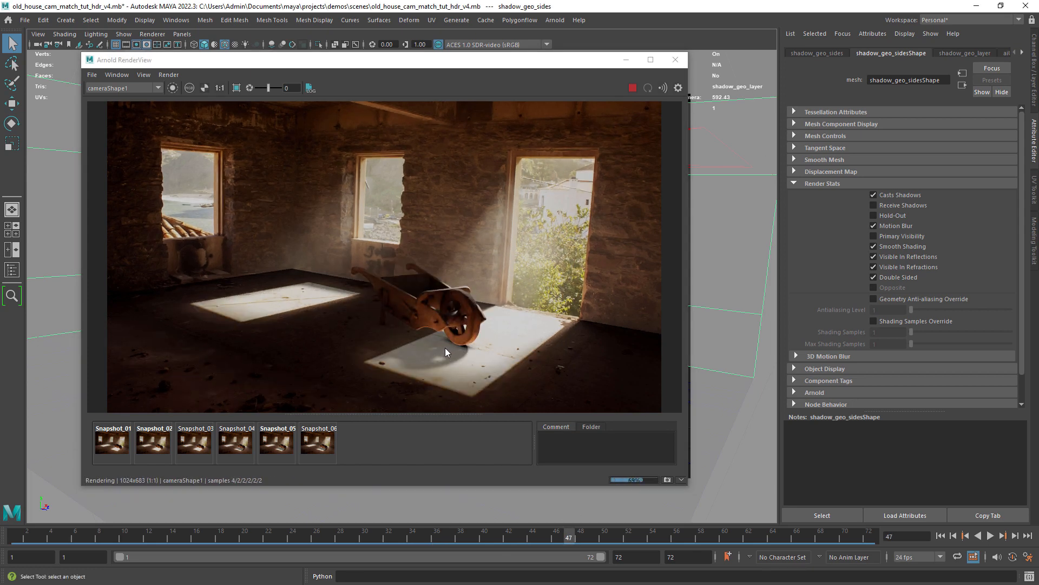
{"action": "left_click", "coordinate": [737, 534]}
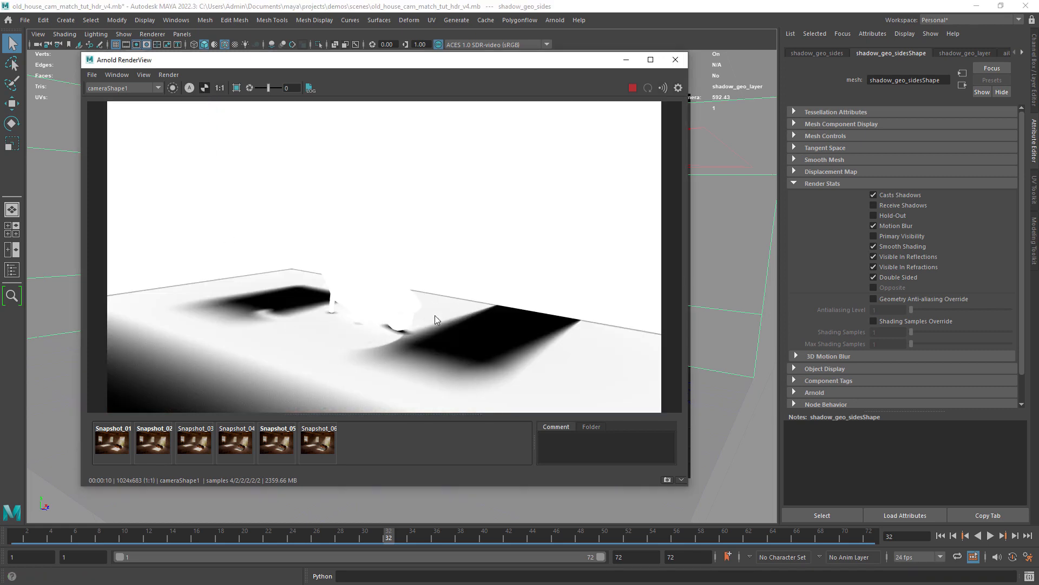
- Switch the Arnold RenderView back to full-colour RGB and close the render preview
{"action": "left_click", "coordinate": [203, 87]}
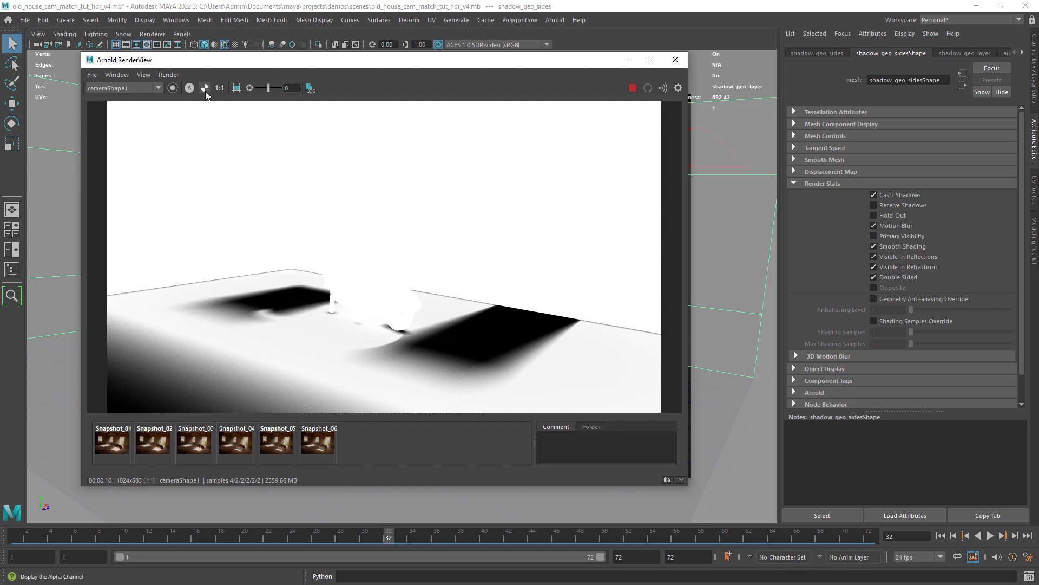
{"action": "left_click", "coordinate": [631, 88]}
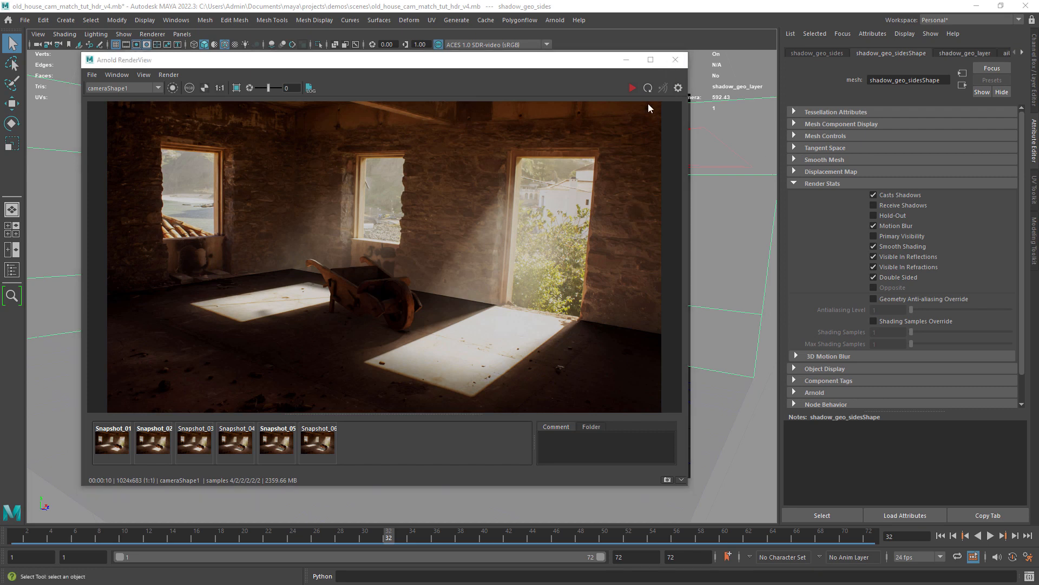
{"action": "mouse_move", "coordinate": [435, 321]}
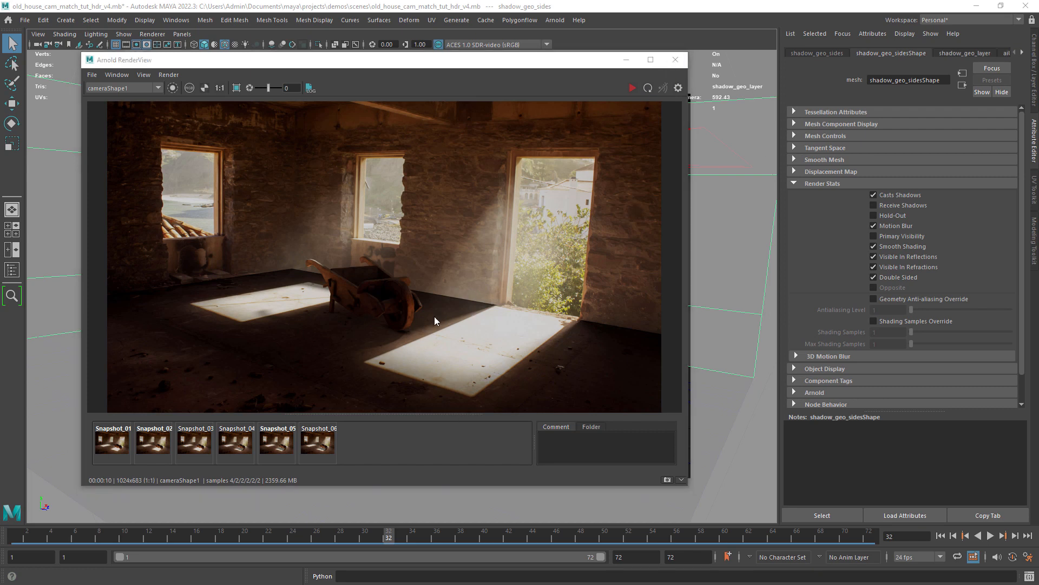
{"action": "mouse_move", "coordinate": [235, 137]}
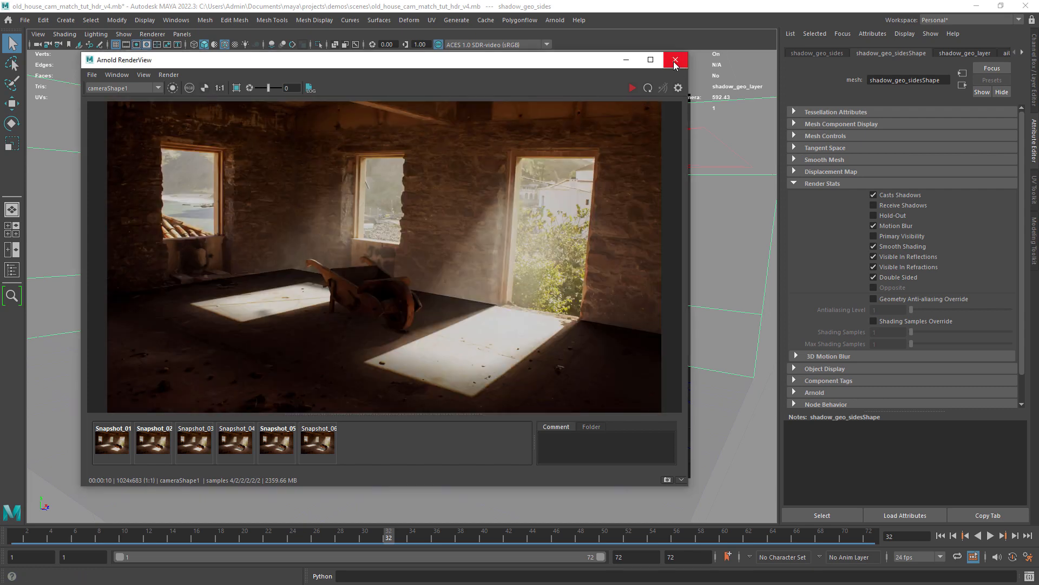
{"action": "left_click", "coordinate": [674, 59]}
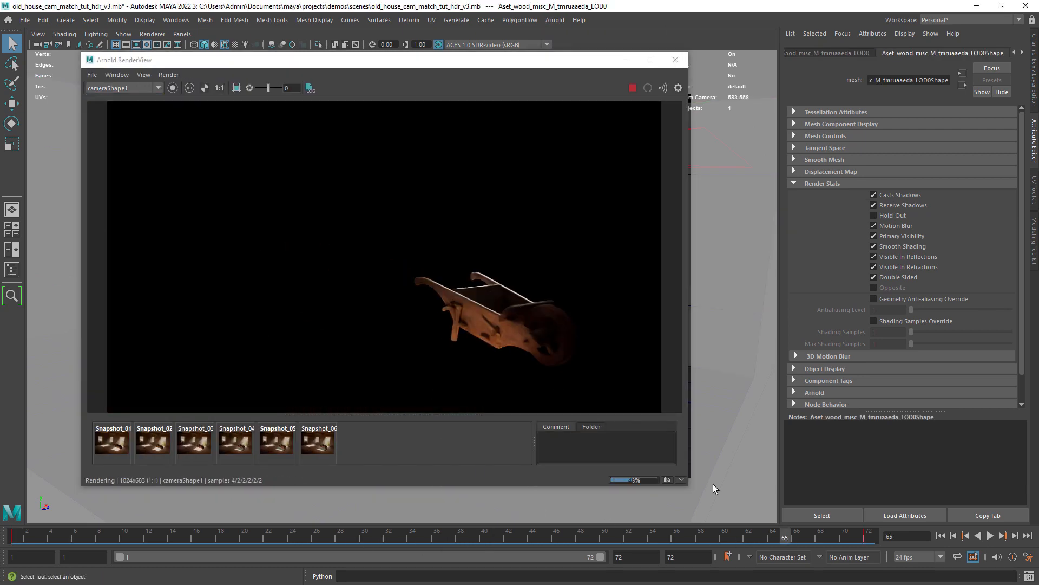
- Set Render Settings Common output to EXR with file name prefix old_house_asset_asset_v2
{"action": "left_click", "coordinate": [675, 59]}
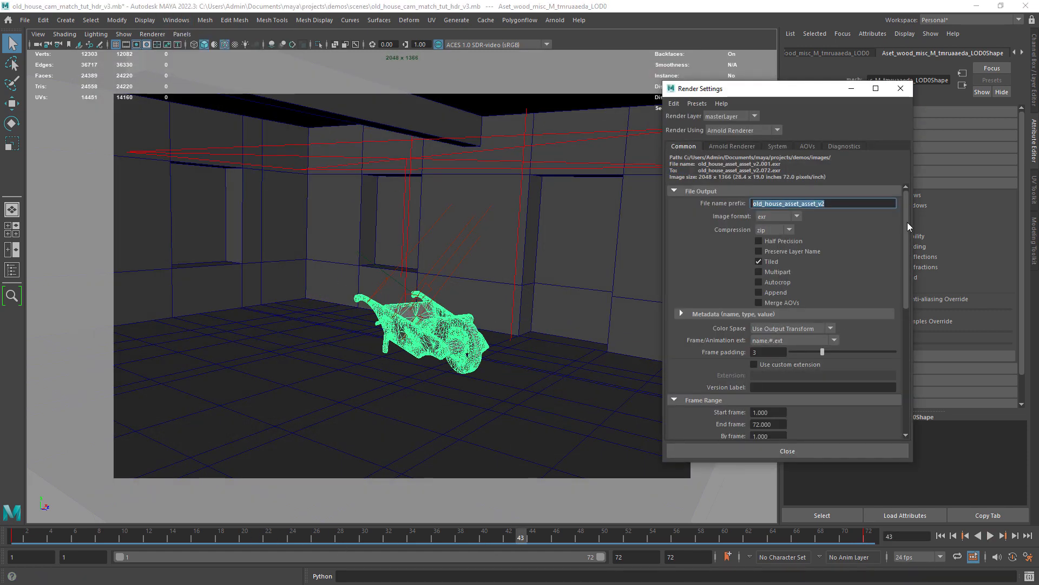
{"action": "scroll", "scroll_direction": "down", "scroll_amount": 3}
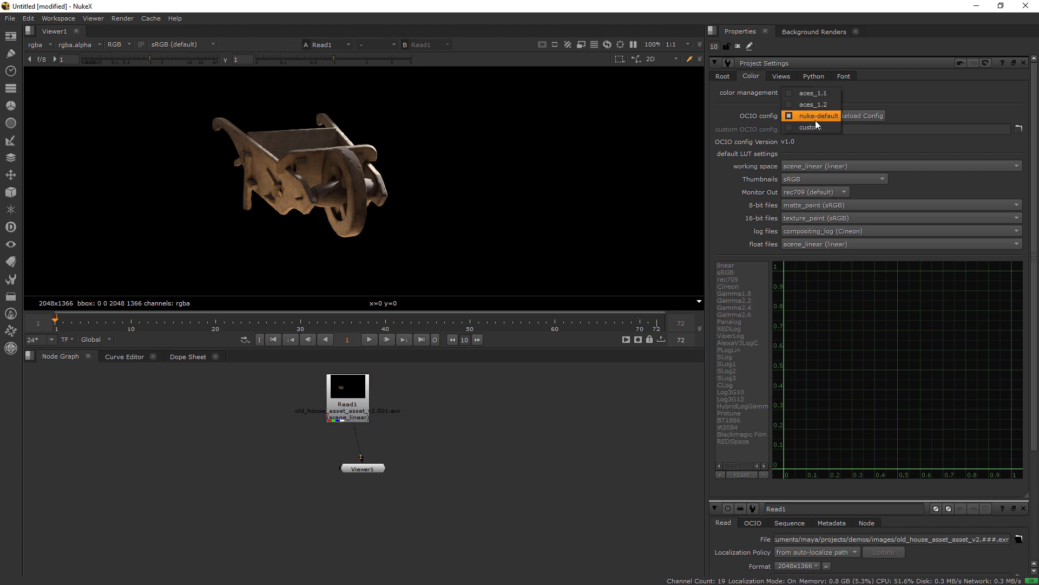
- Set Project Settings colour management to OCIO with the aces_1.2 config
{"action": "left_click", "coordinate": [813, 104]}
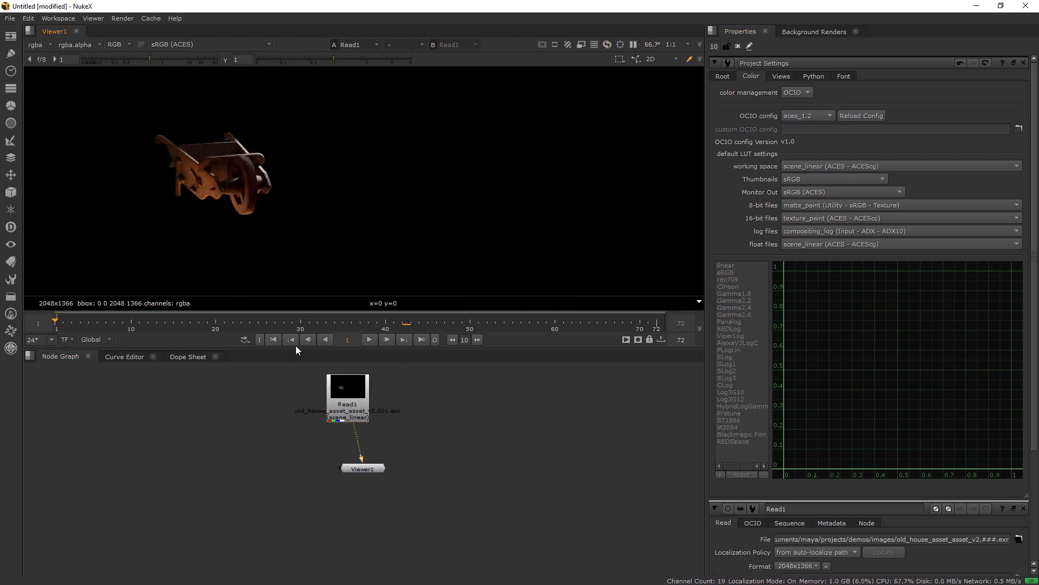
{"action": "left_click", "coordinate": [368, 339]}
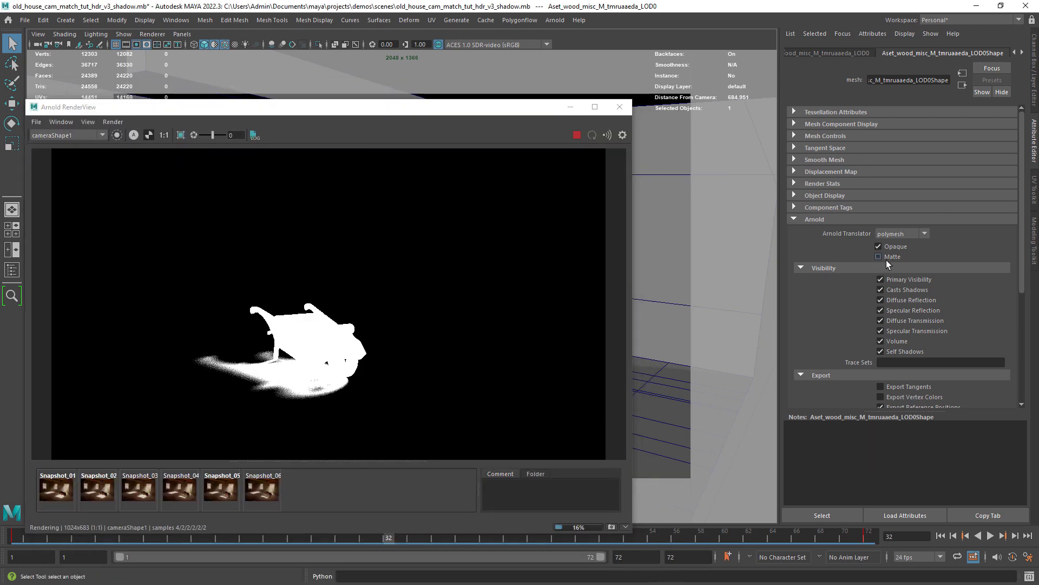
- Render the _shadow scene so the wheelbarrow and cast shadow appear white on black
{"action": "left_click", "coordinate": [879, 257]}
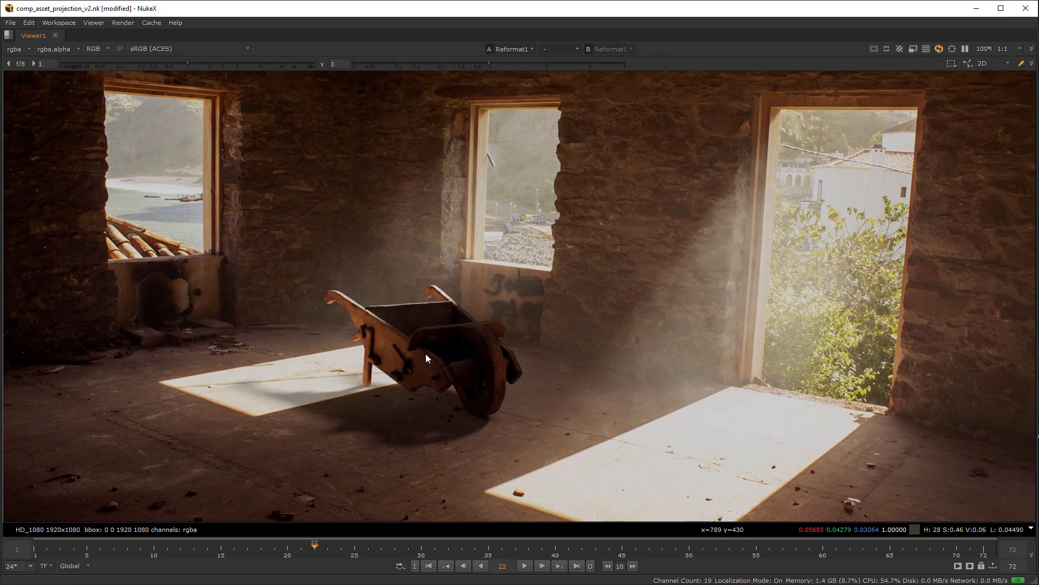
- Bring back the node graph to add a size-20.5 Blur between Read3 and Grade1's mask
{"action": "left_click", "coordinate": [523, 565]}
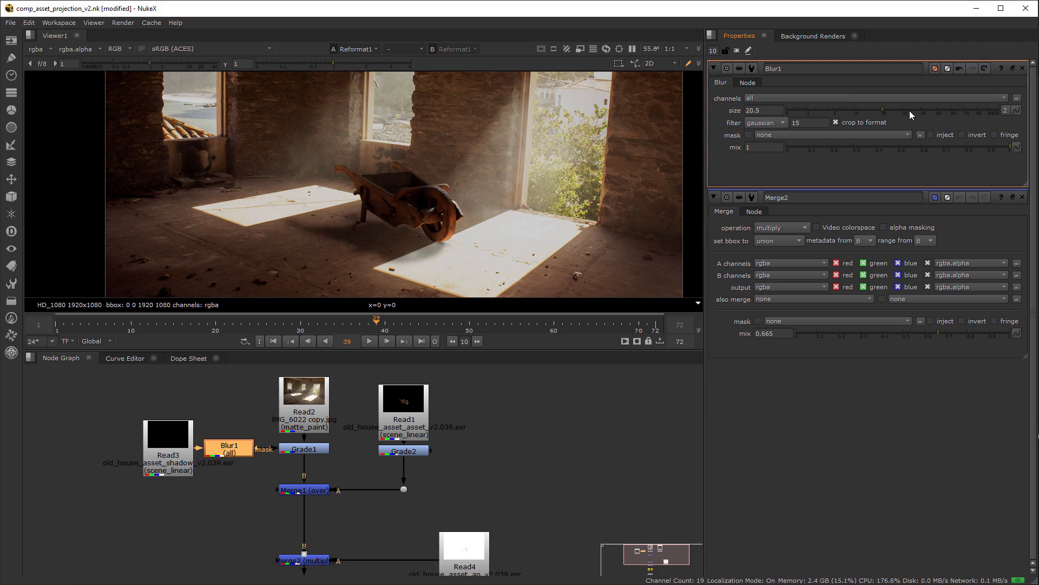
- Delete Blur1 so Read3 masks Grade1 directly, then check the comp at frame 54
{"action": "right_click", "coordinate": [762, 111]}
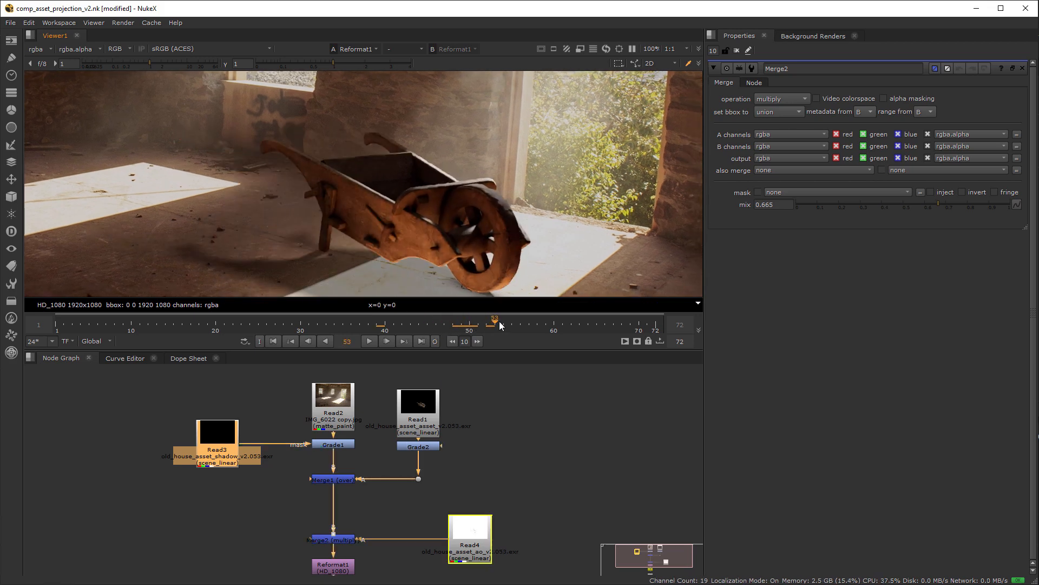
{"action": "left_click", "coordinate": [503, 321]}
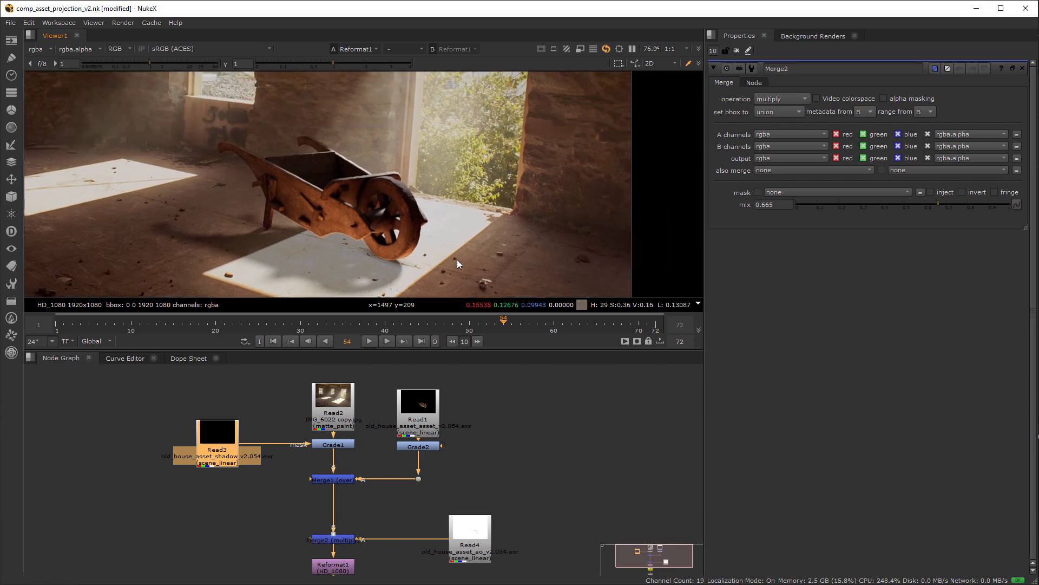
{"action": "mouse_move", "coordinate": [464, 315]}
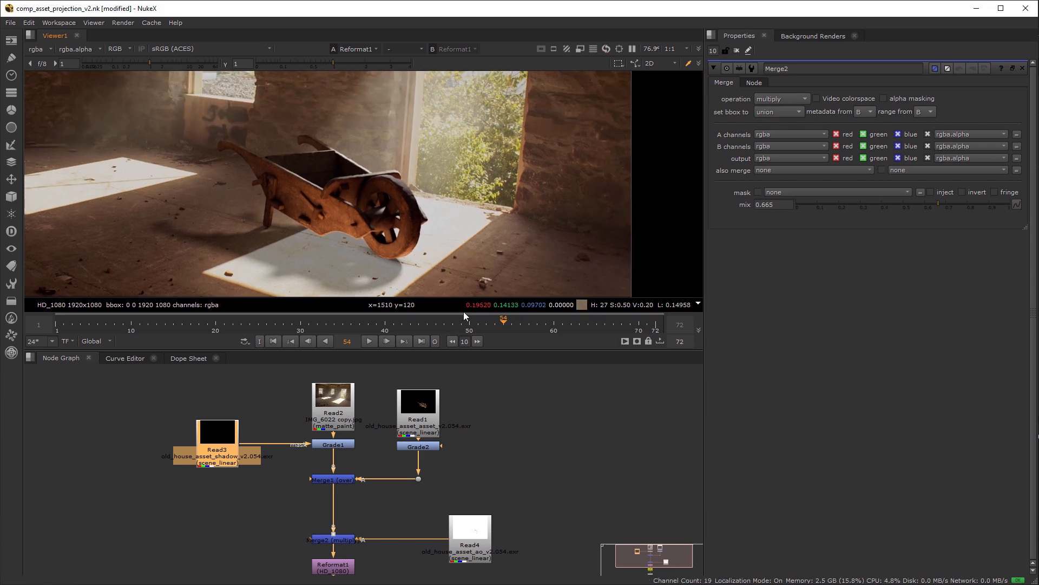